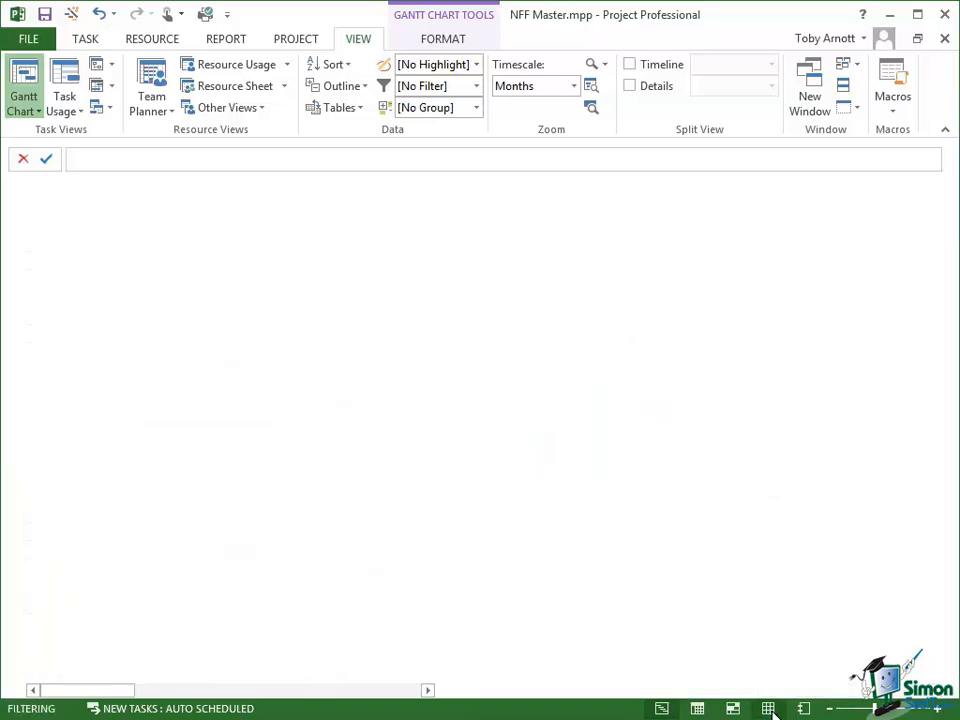
On the Resource Sheet, add 'Internal Resource' with initials 'Internal'.
{"action": "left_click", "coordinate": [235, 85]}
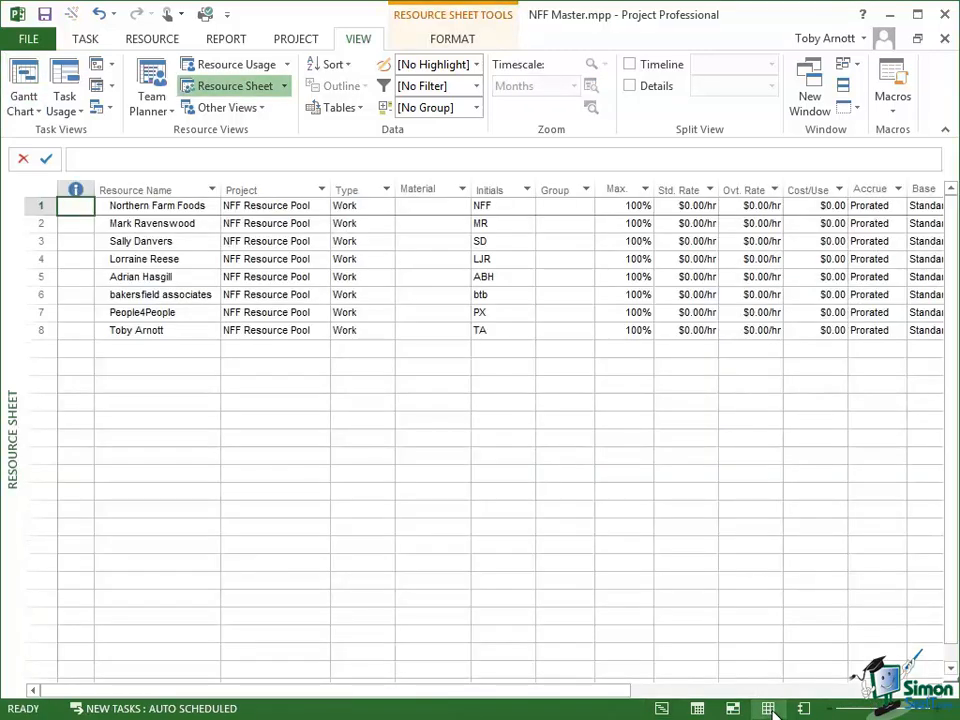
{"action": "mouse_move", "coordinate": [298, 524]}
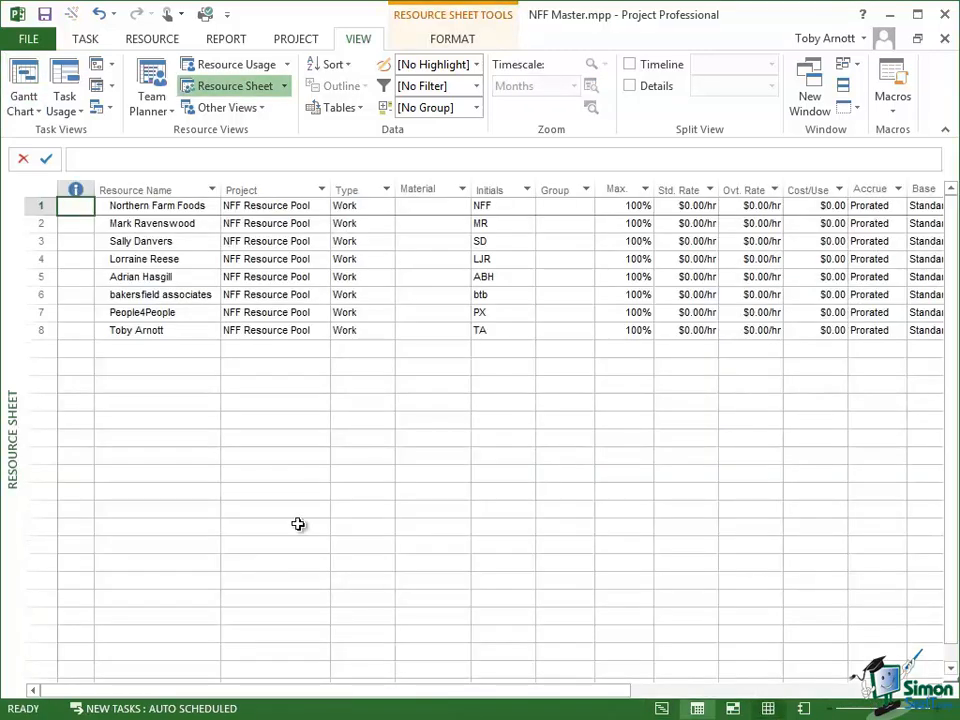
{"action": "left_click", "coordinate": [157, 348]}
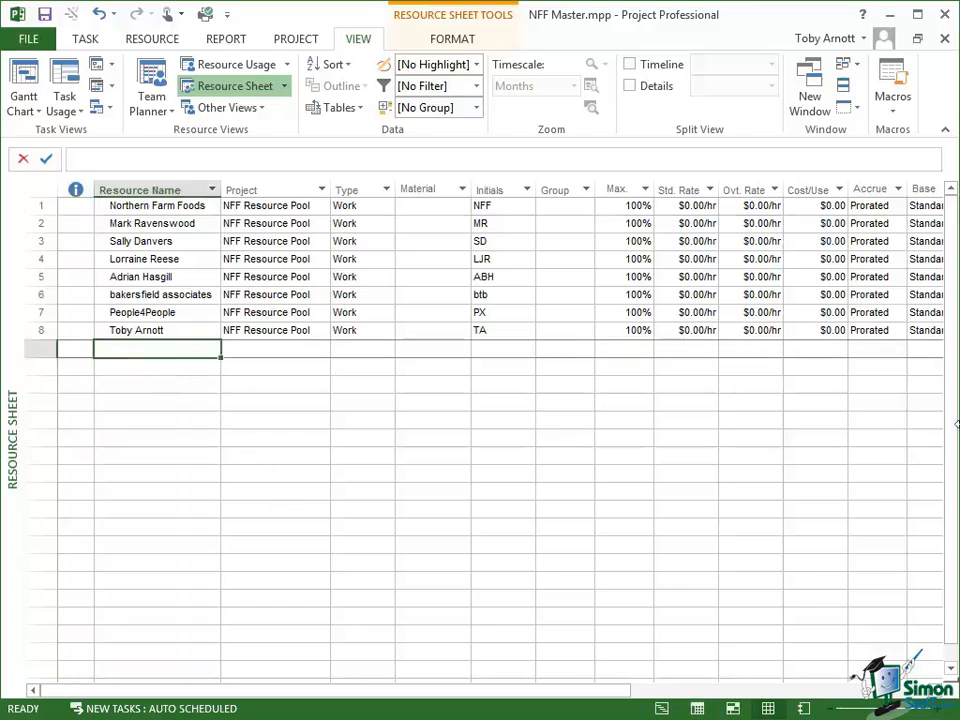
{"action": "type", "text": "Internal Re"}
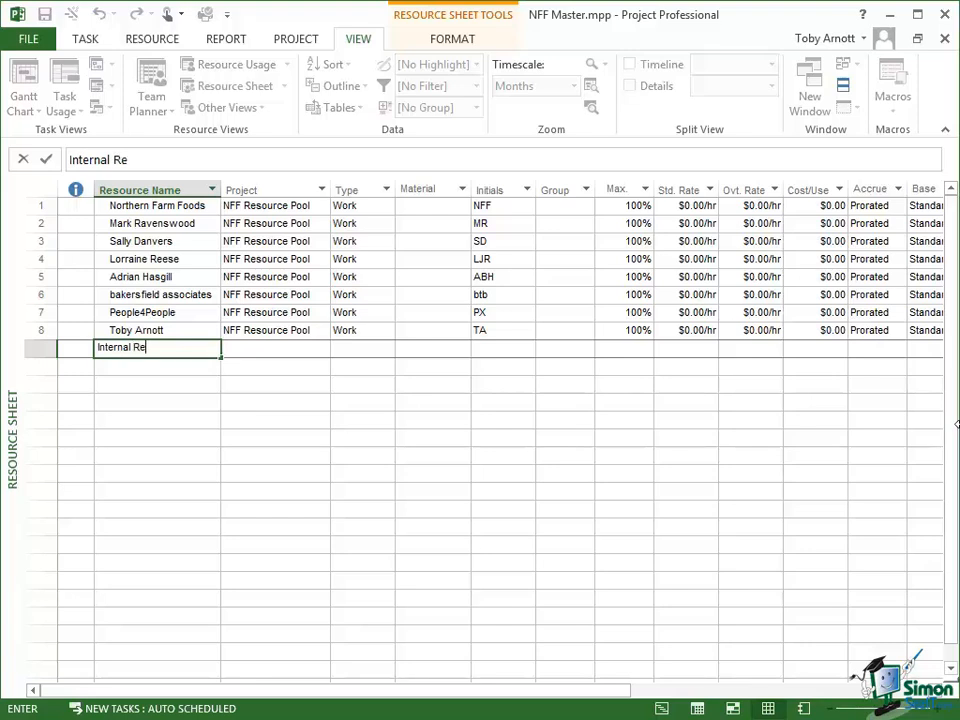
{"action": "type", "text": "source"}
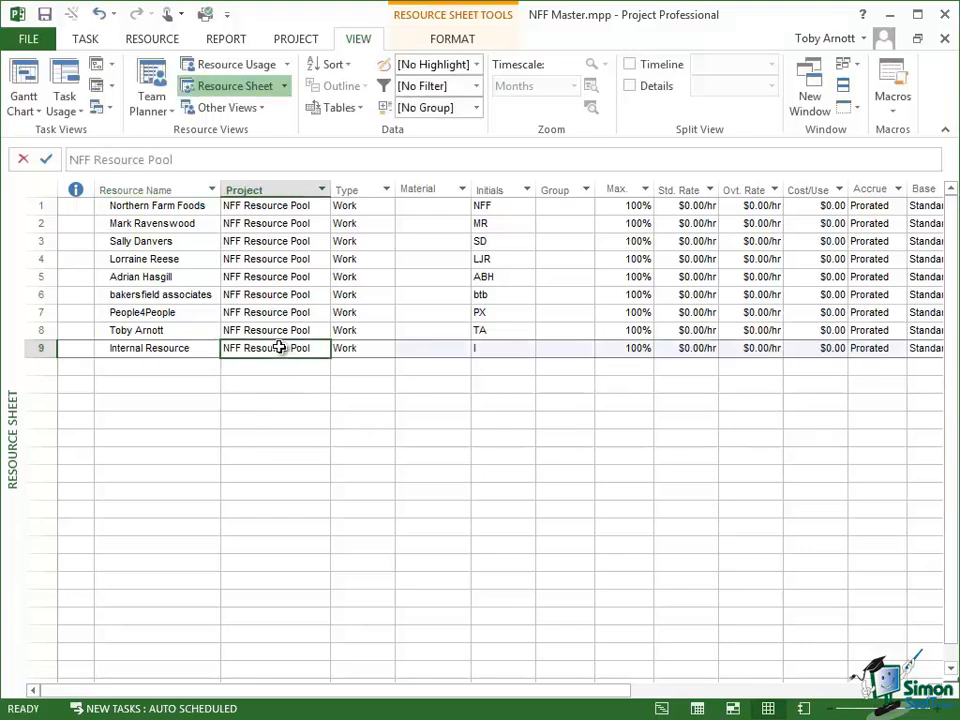
{"action": "left_click", "coordinate": [500, 348]}
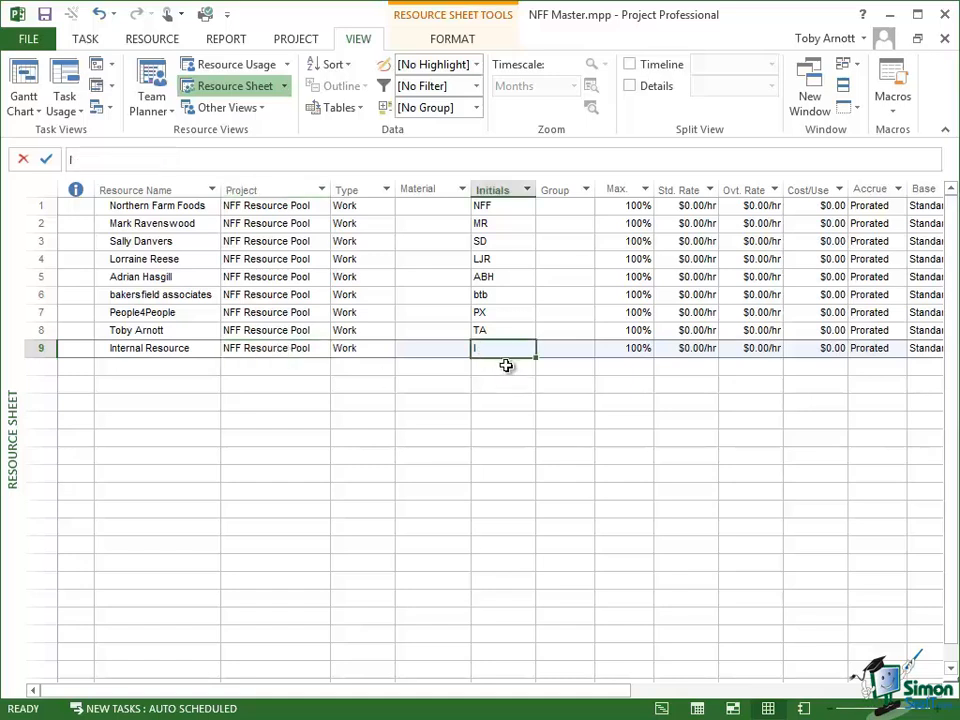
{"action": "type", "text": "Internal"}
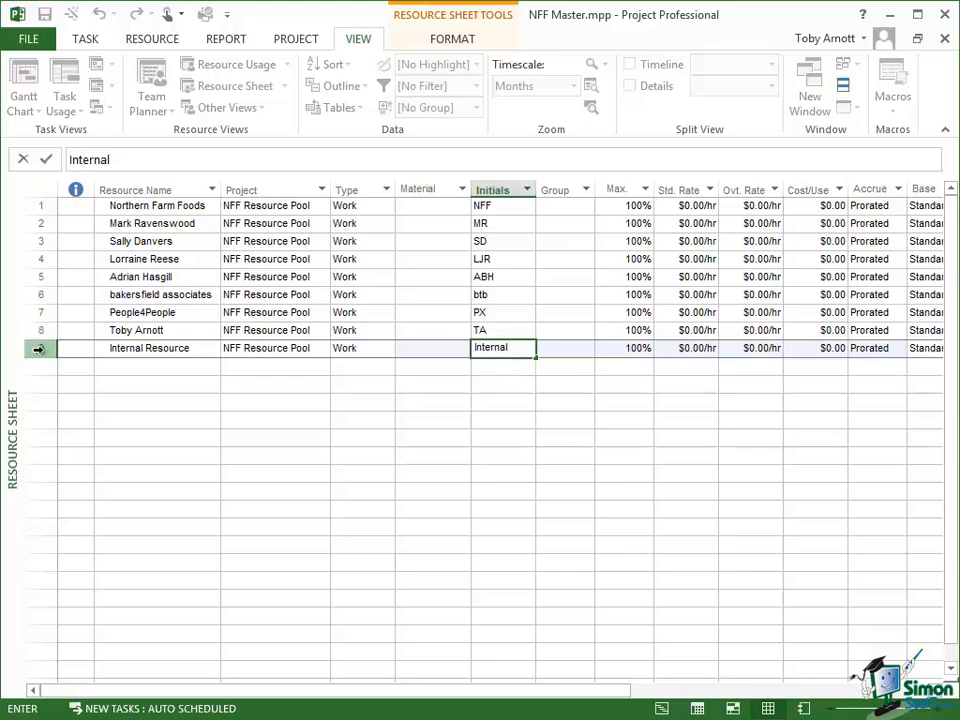
Mark Internal Resource as a budget resource in Resource Information.
{"action": "double_click", "coordinate": [148, 347]}
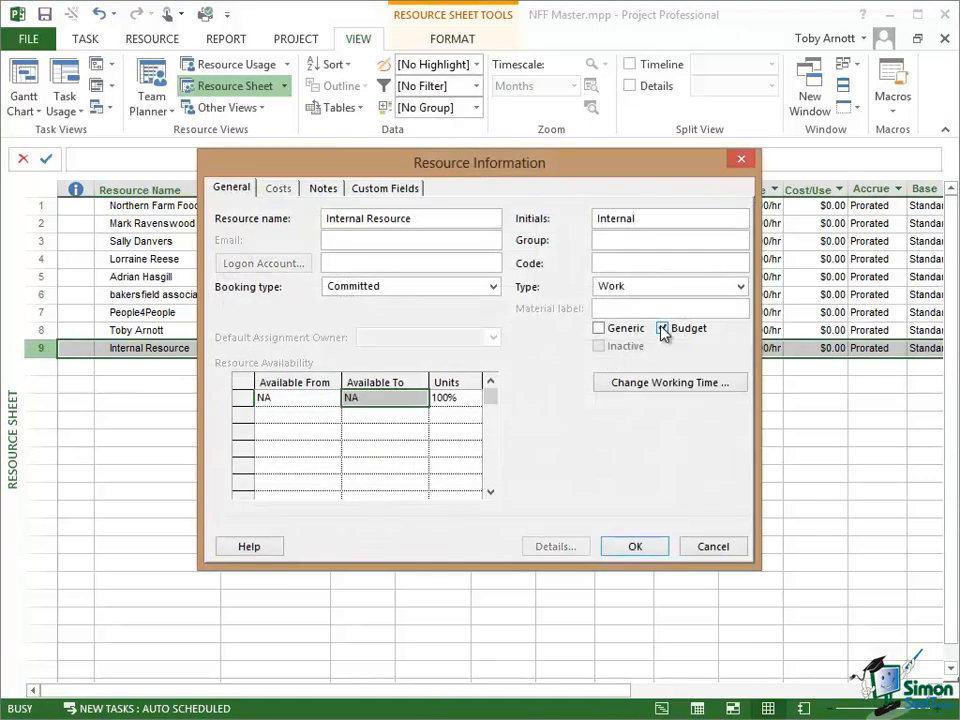
{"action": "left_click", "coordinate": [661, 328]}
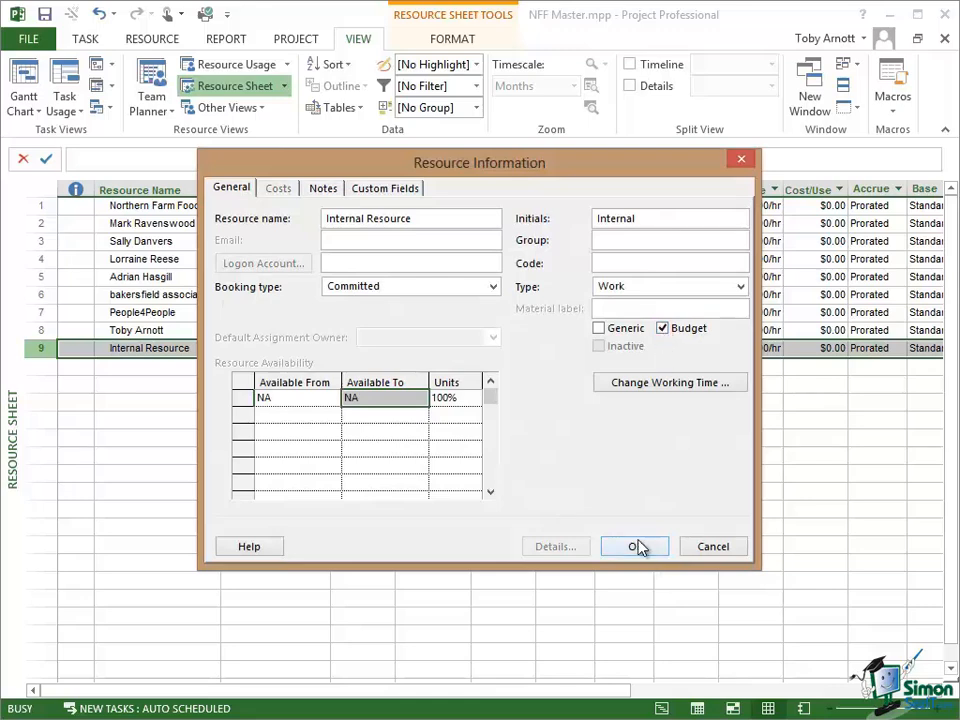
{"action": "left_click", "coordinate": [634, 546]}
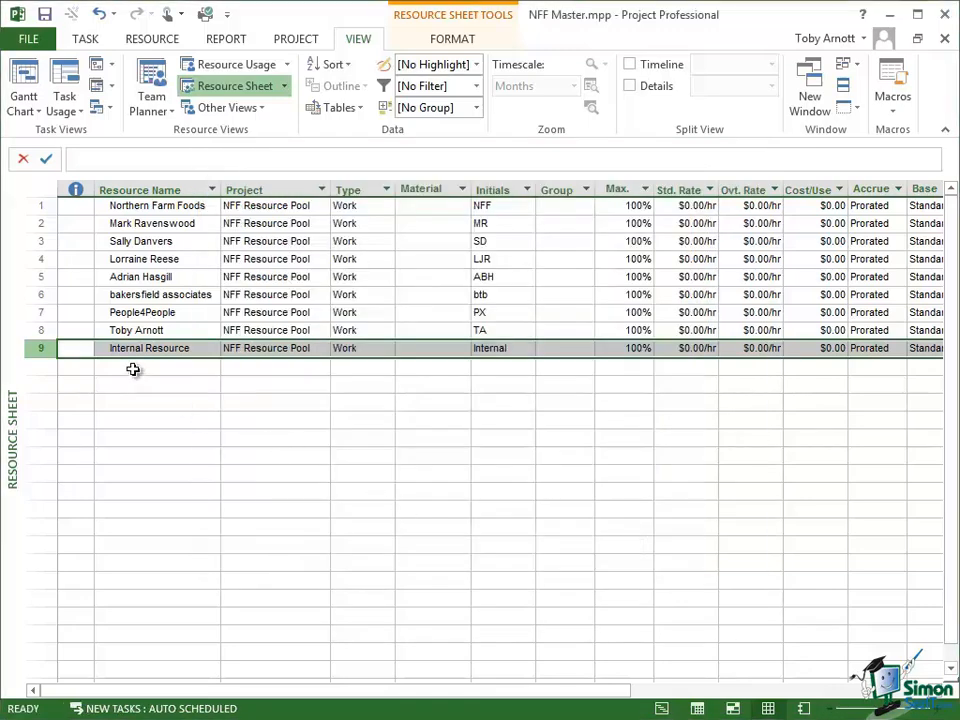
Add 'External Resource' and mark it as a budget resource.
{"action": "type", "text": "External Resource"}
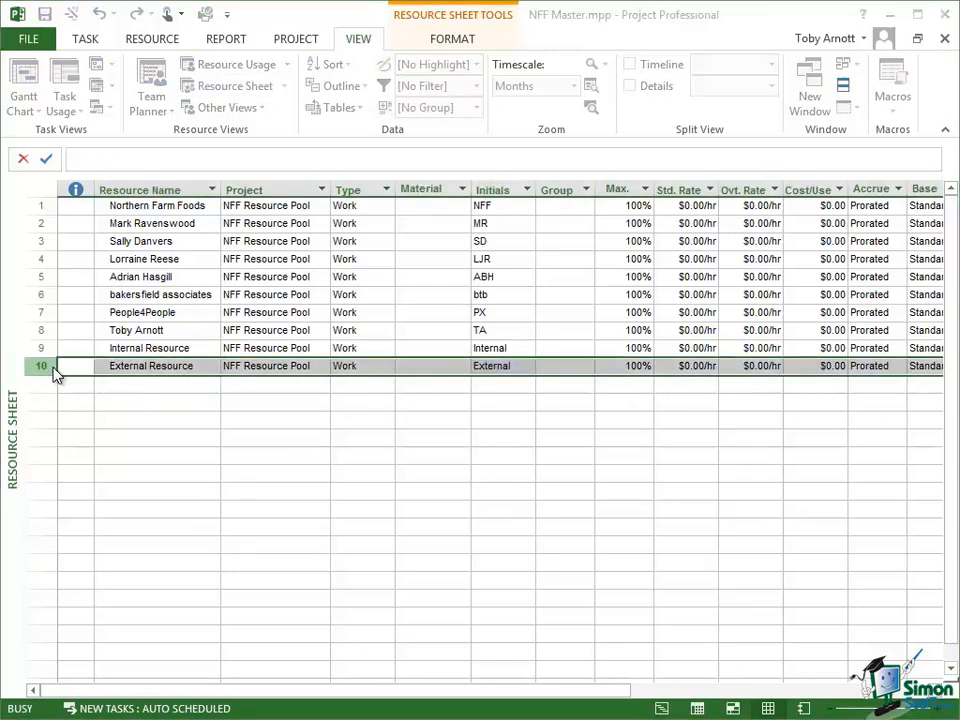
{"action": "double_click", "coordinate": [150, 365]}
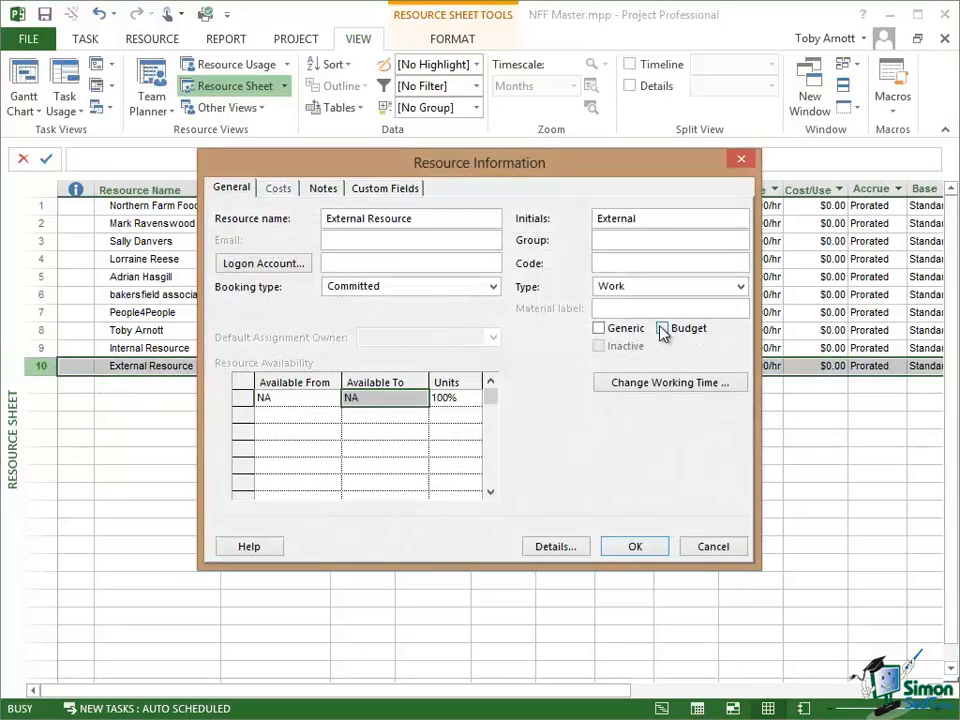
{"action": "left_click", "coordinate": [634, 546]}
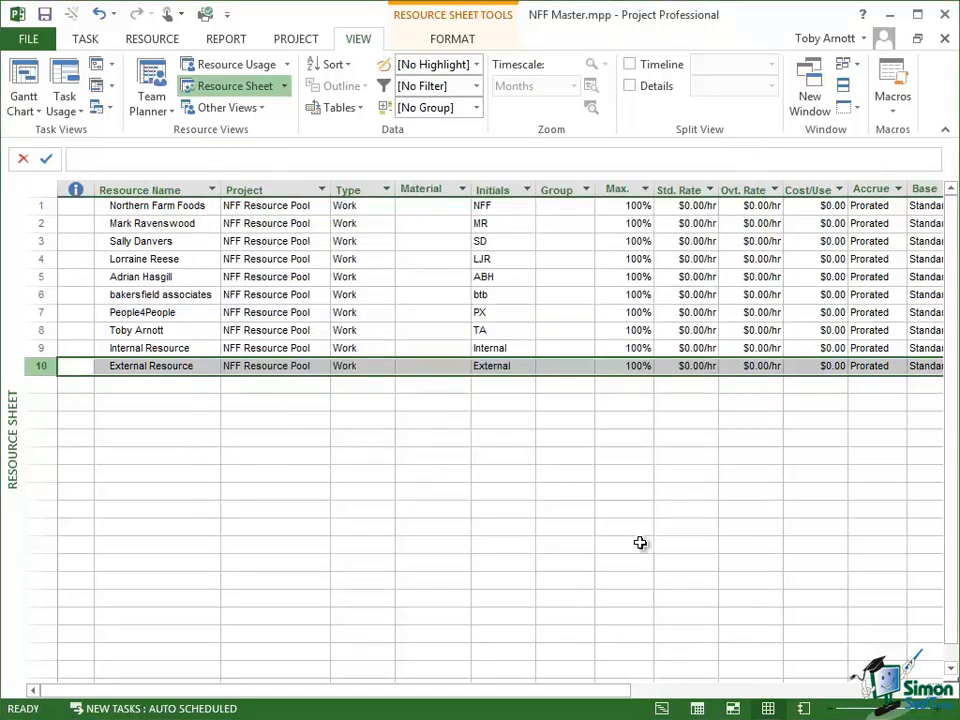
{"action": "mouse_move", "coordinate": [88, 425]}
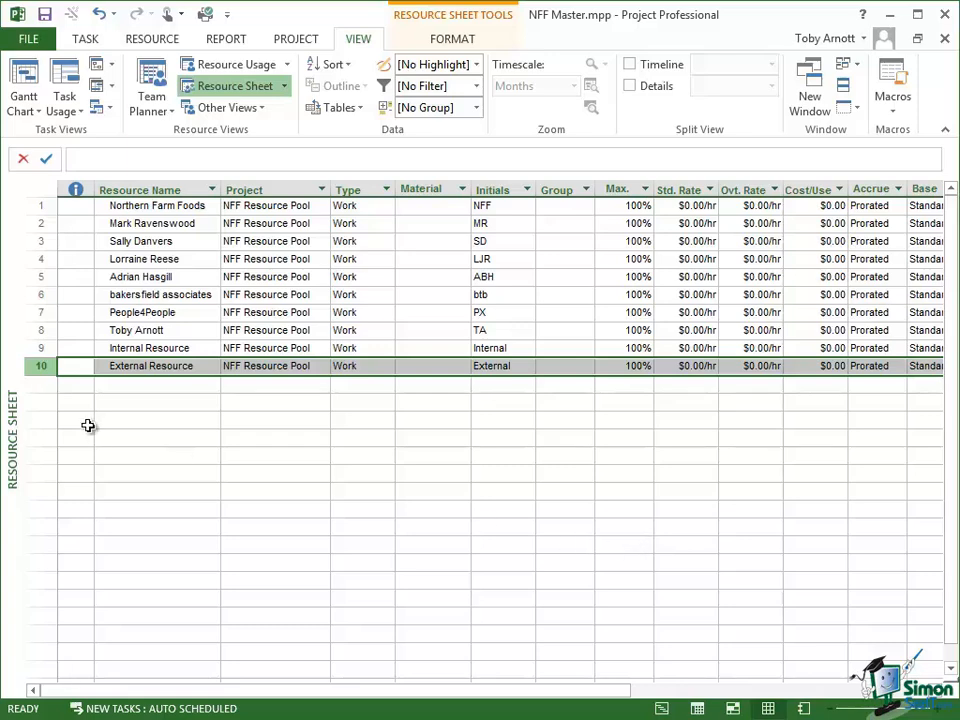
Add a 'Budget Cost' resource in row 11 and set its type to Cost.
{"action": "left_click", "coordinate": [155, 384]}
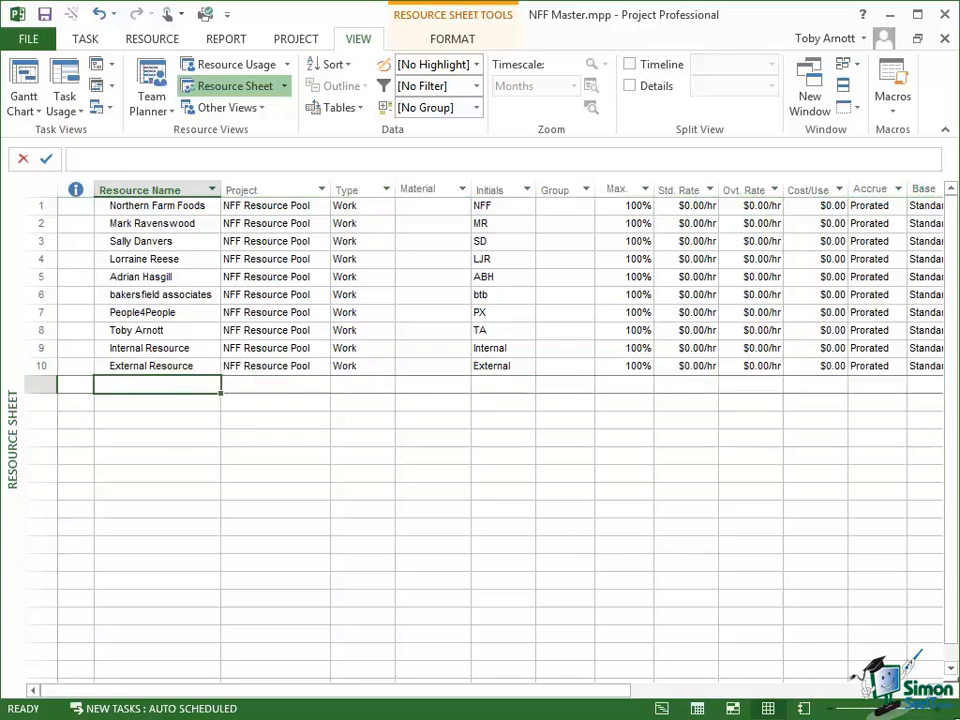
{"action": "type", "text": "Budget"}
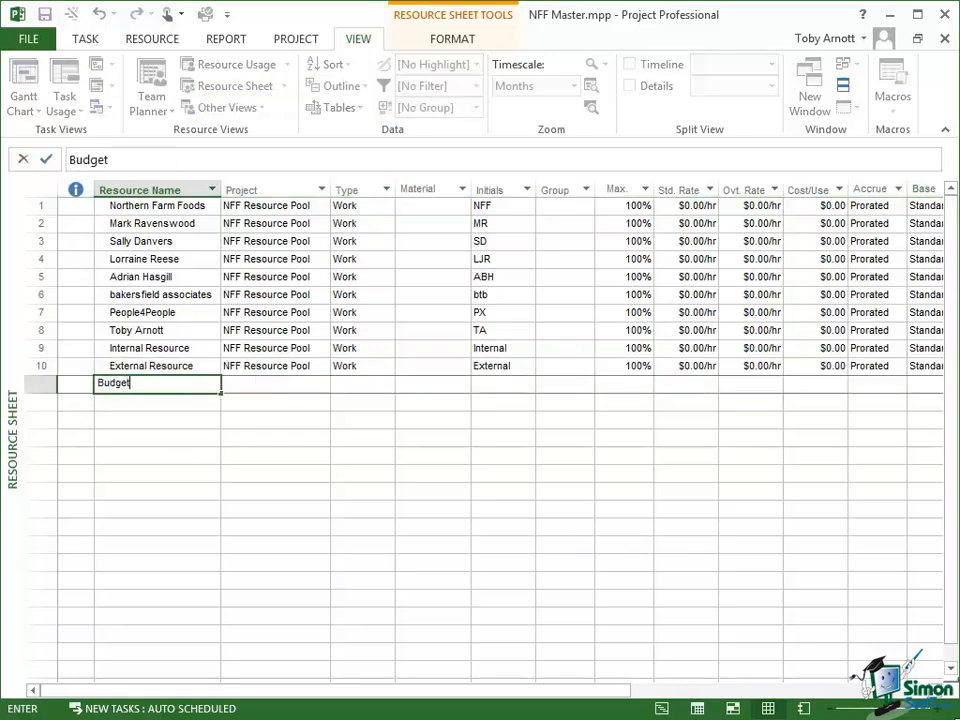
{"action": "type", "text": "Cost"}
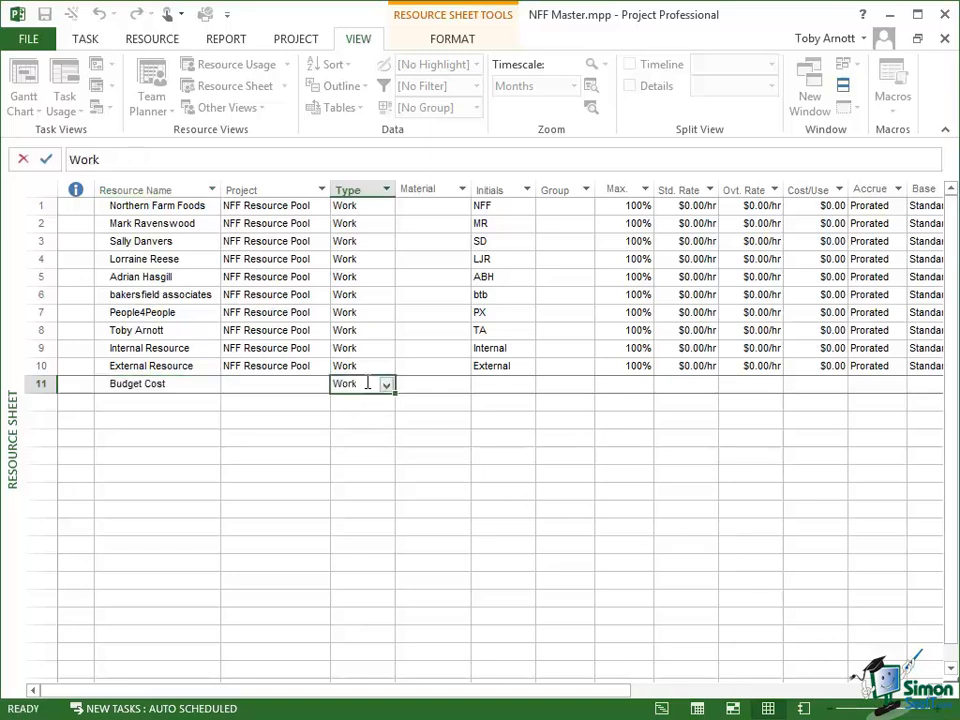
{"action": "left_click", "coordinate": [385, 384]}
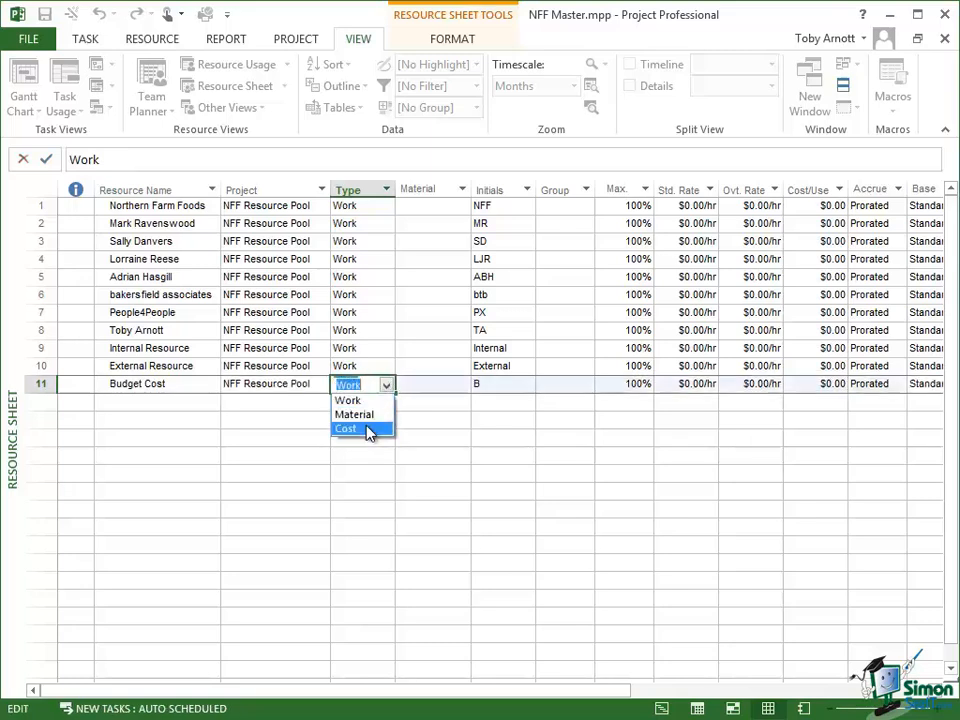
{"action": "left_click", "coordinate": [346, 428]}
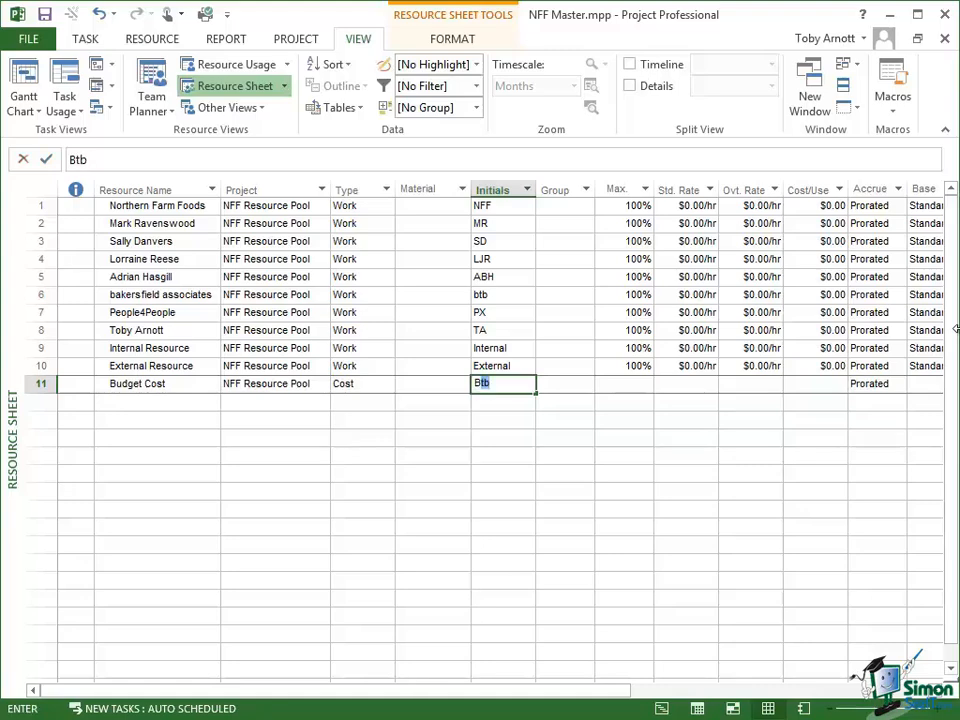
Give Budget Cost the initials 'Budget' and tick Budget in Resource Information.
{"action": "type", "text": "Budget"}
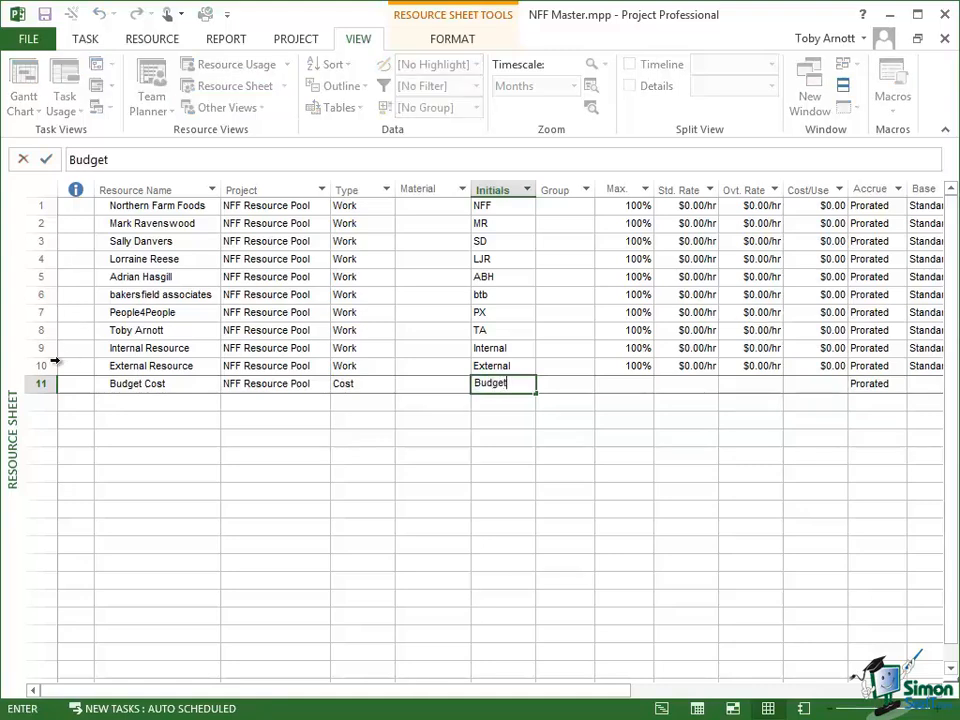
{"action": "double_click", "coordinate": [136, 383]}
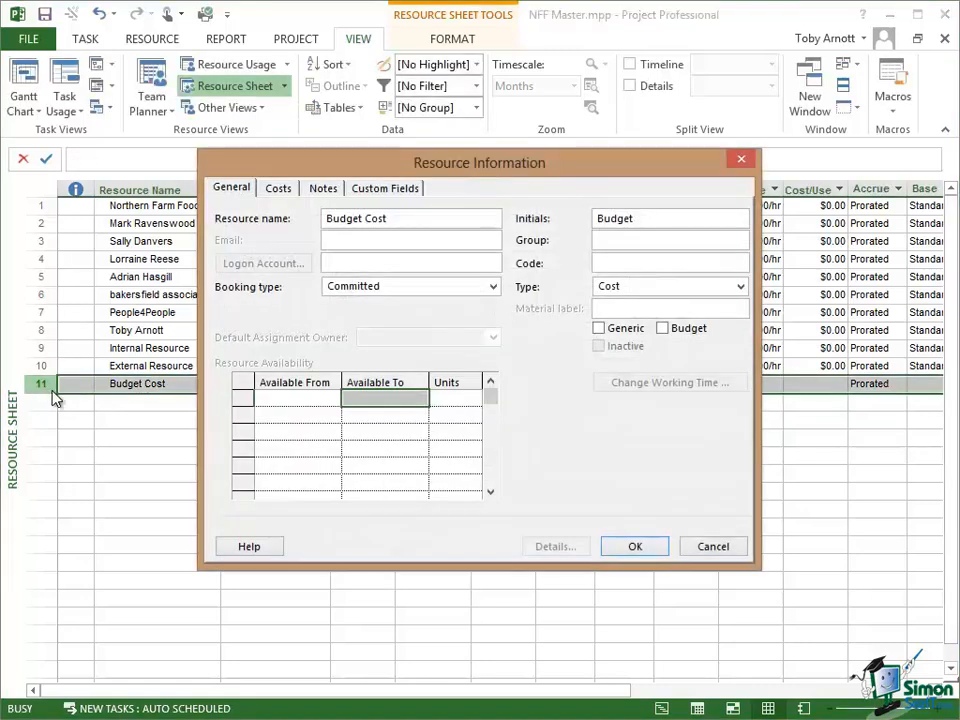
{"action": "left_click", "coordinate": [662, 328]}
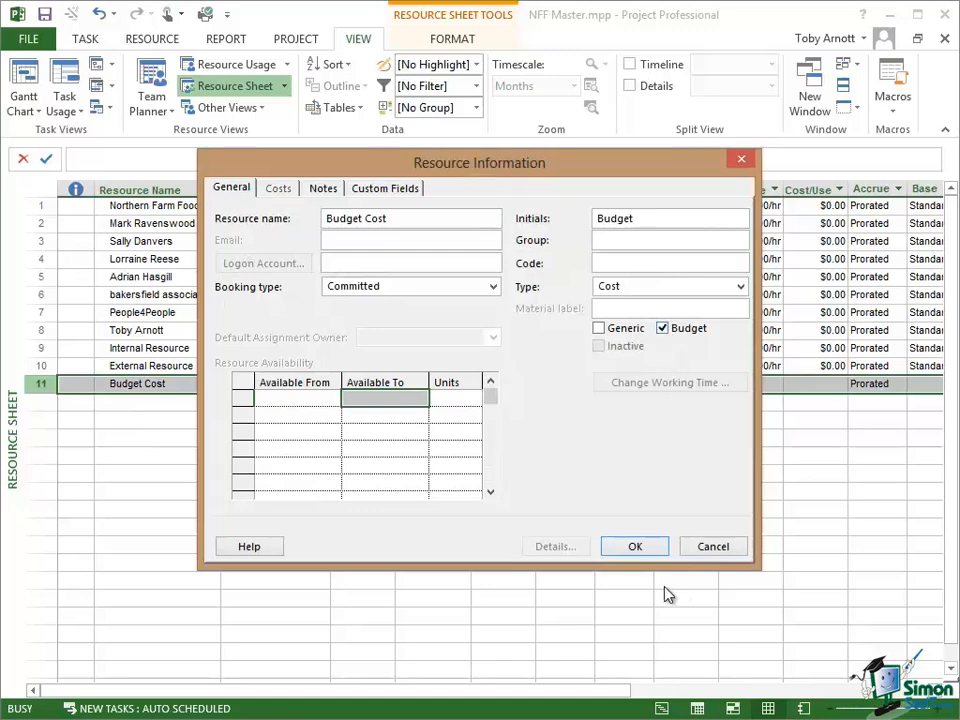
{"action": "left_click", "coordinate": [634, 546]}
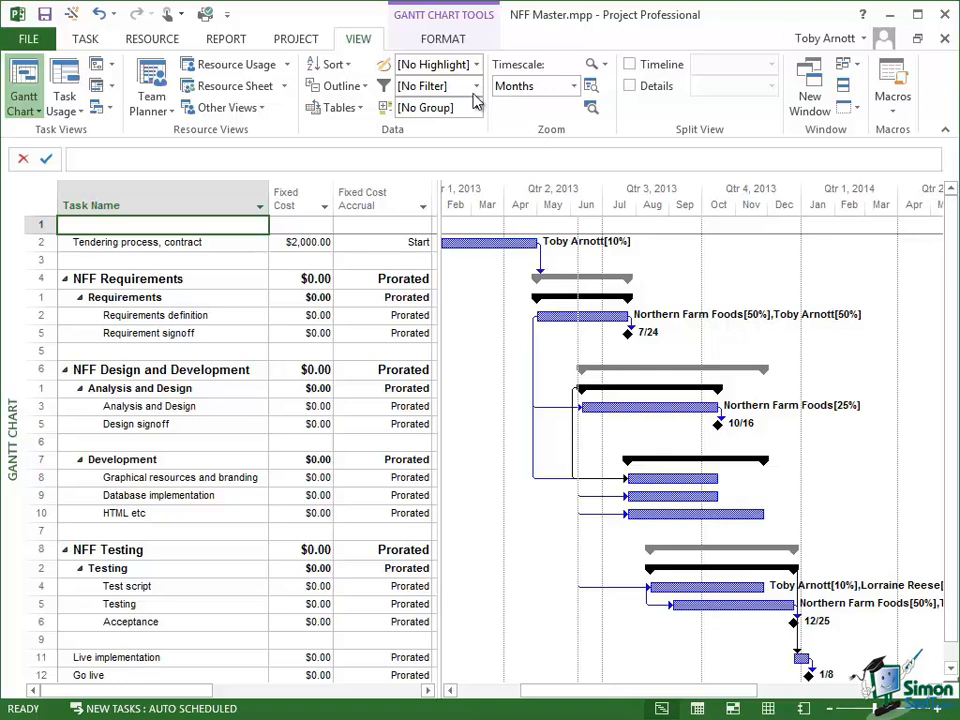
Show the Gantt Chart Format tab to enable the project summary task.
{"action": "left_click", "coordinate": [442, 38]}
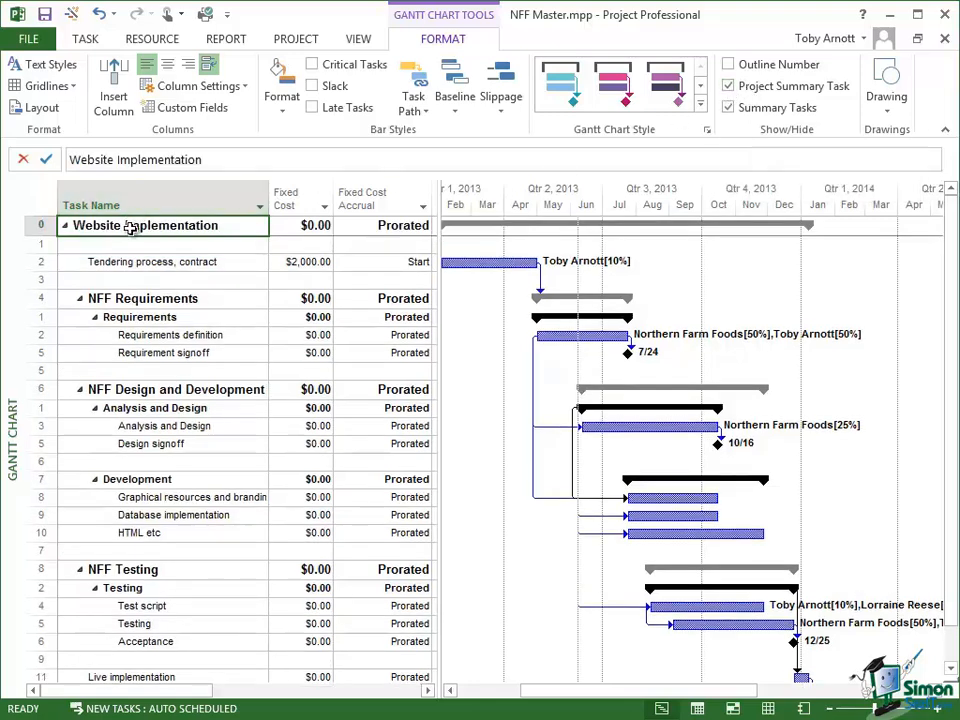
Assign Budget Cost, External Resource and Internal Resource to Website Implementation.
{"action": "right_click", "coordinate": [130, 225]}
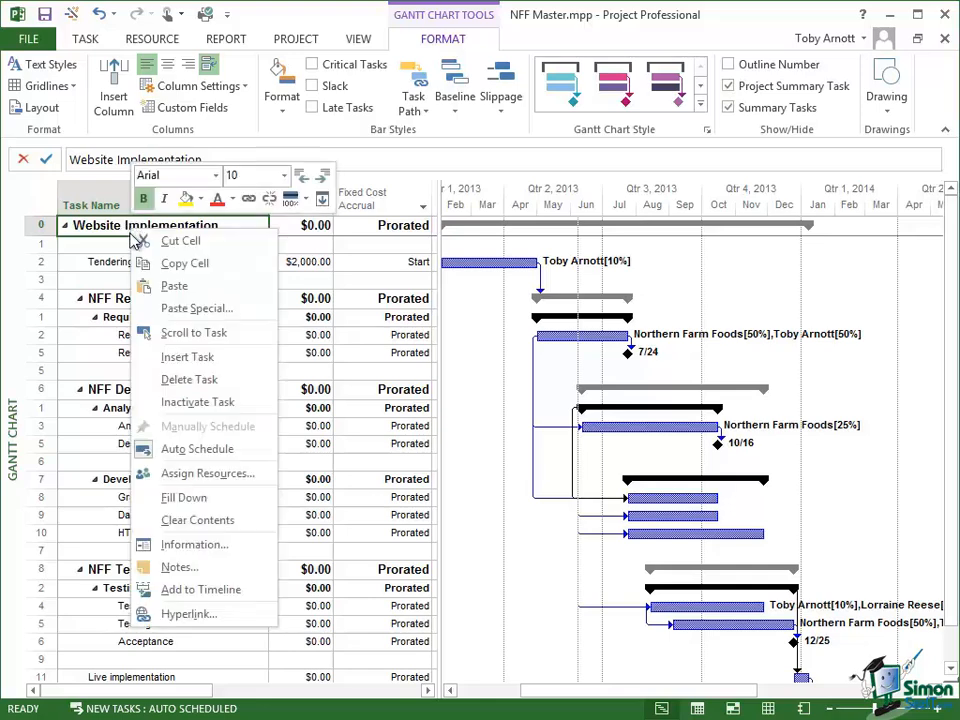
{"action": "mouse_move", "coordinate": [168, 473]}
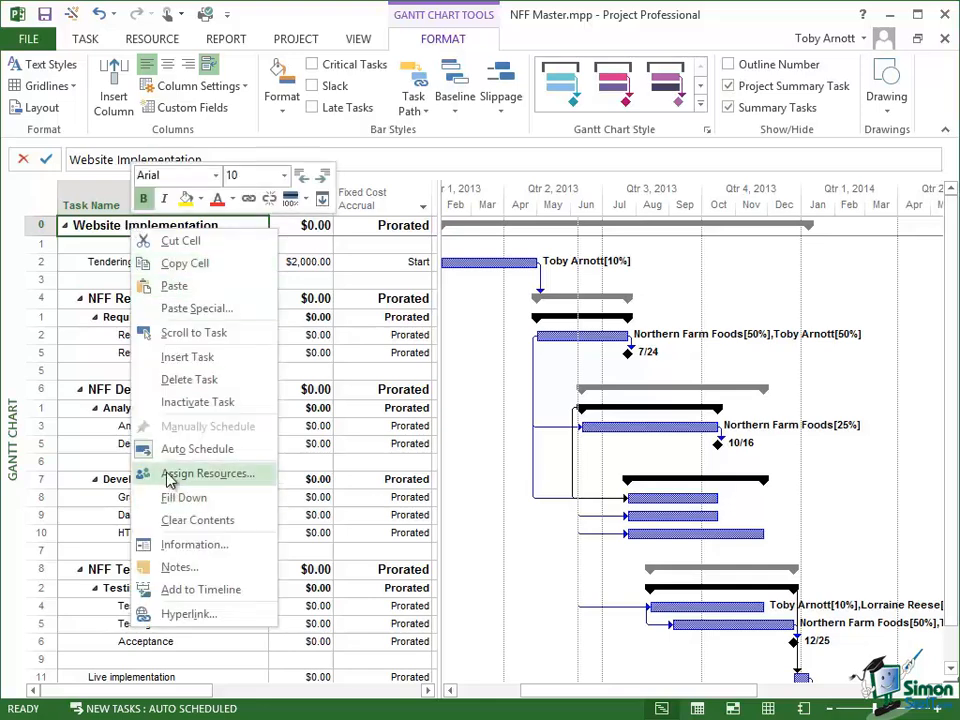
{"action": "left_click", "coordinate": [208, 473]}
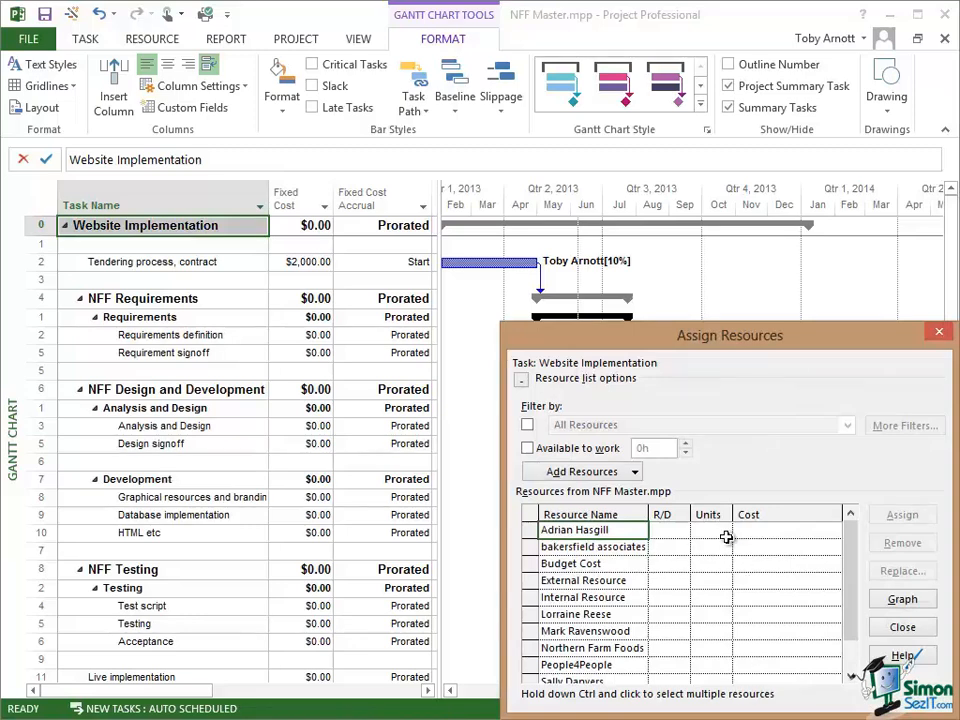
{"action": "left_click", "coordinate": [571, 563]}
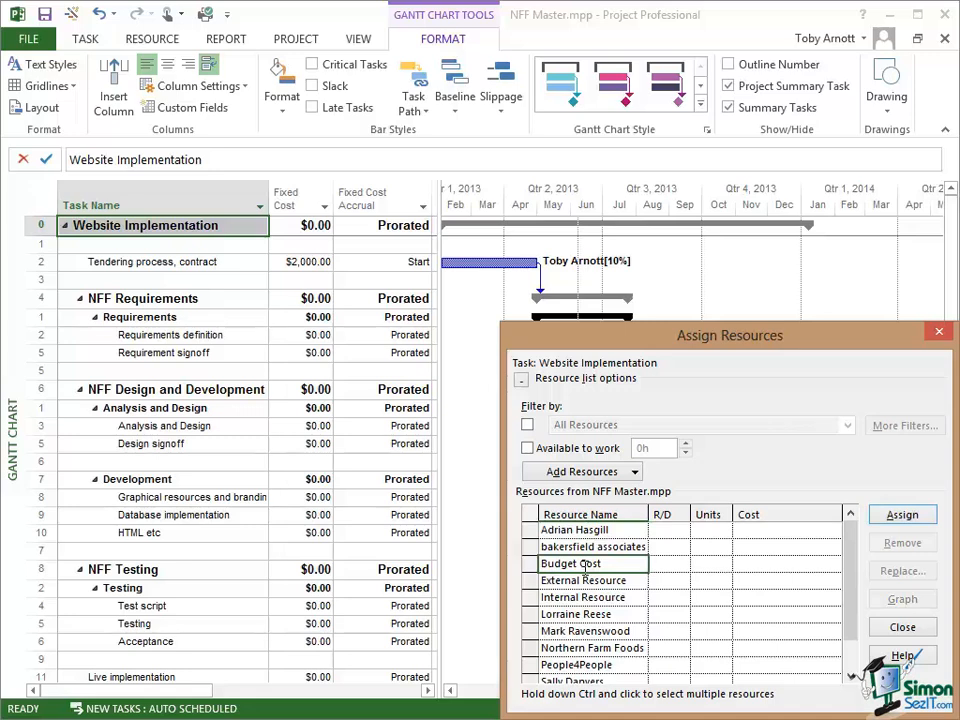
{"action": "mouse_move", "coordinate": [697, 568]}
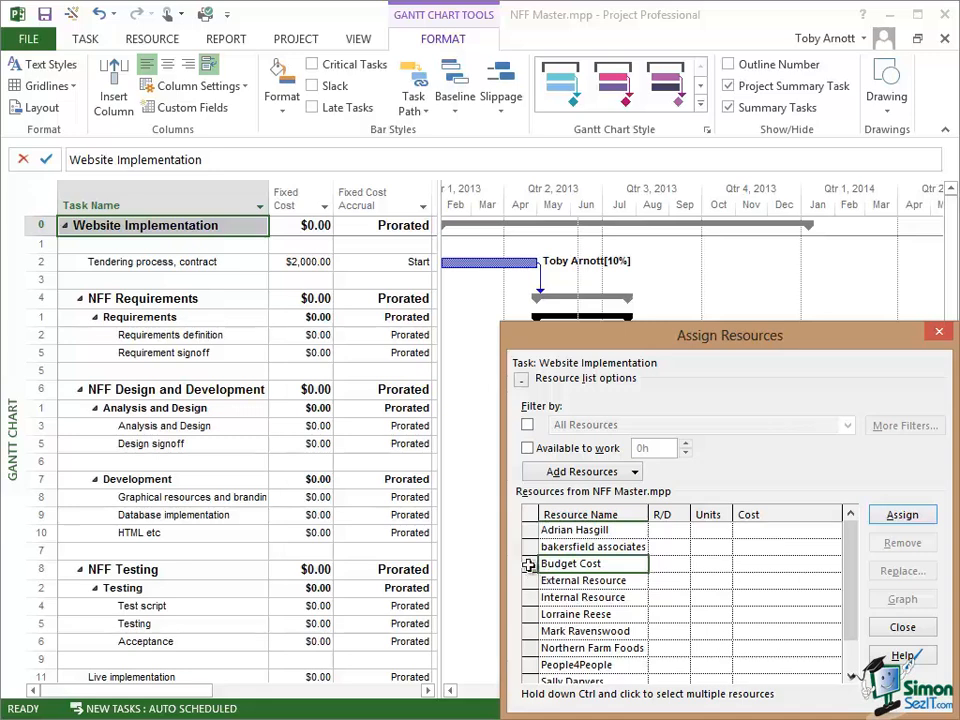
{"action": "left_click", "coordinate": [585, 580]}
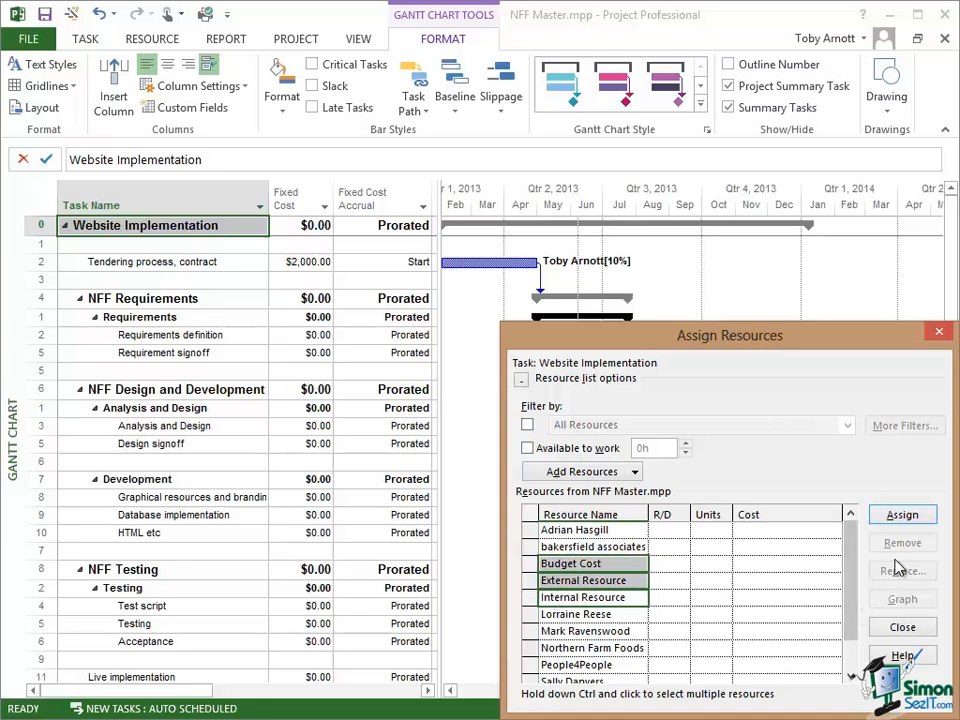
{"action": "left_click", "coordinate": [901, 514]}
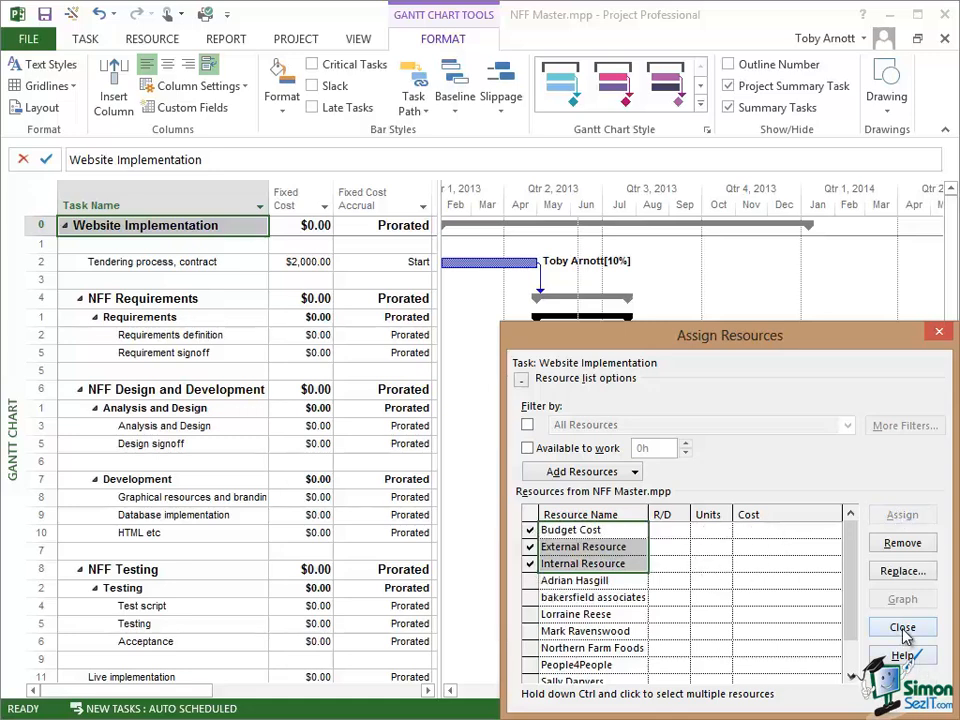
{"action": "left_click", "coordinate": [901, 627]}
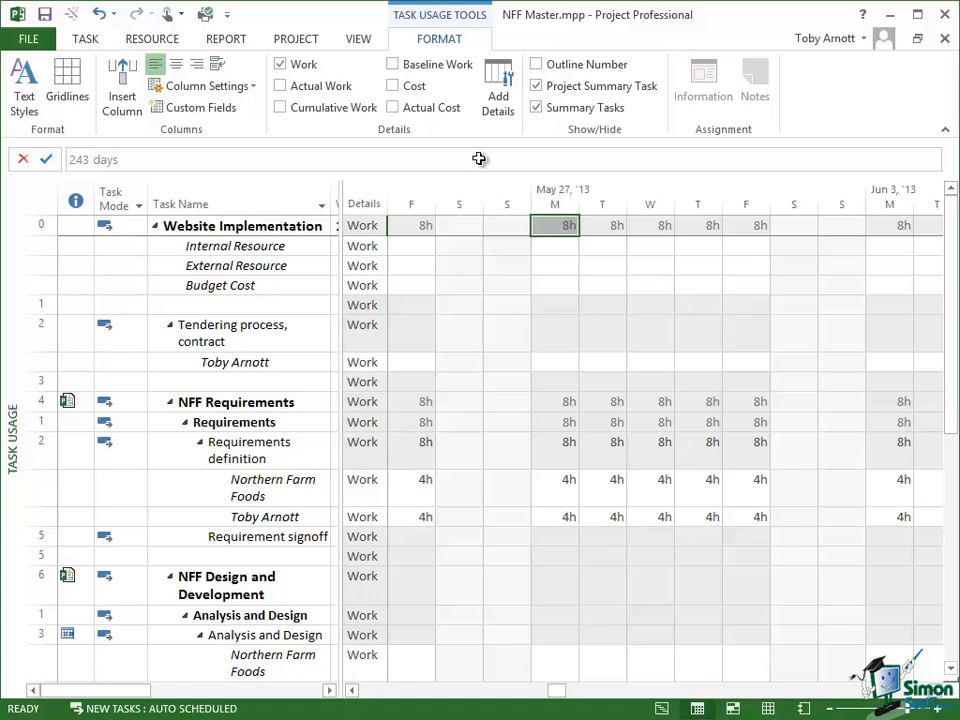
{"action": "mouse_move", "coordinate": [270, 246]}
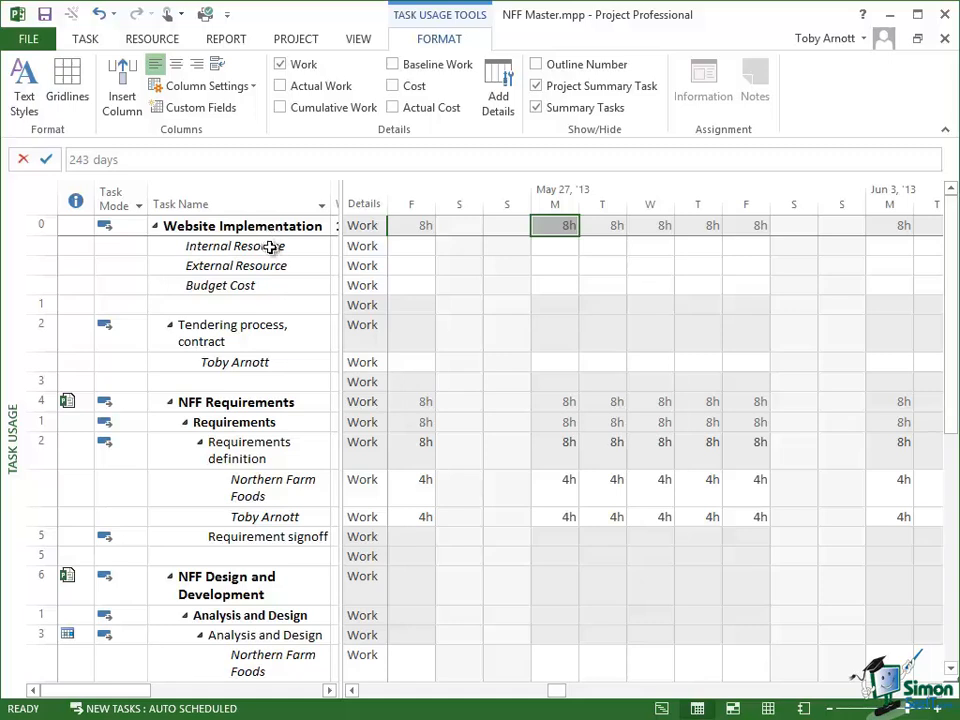
{"action": "mouse_move", "coordinate": [286, 288]}
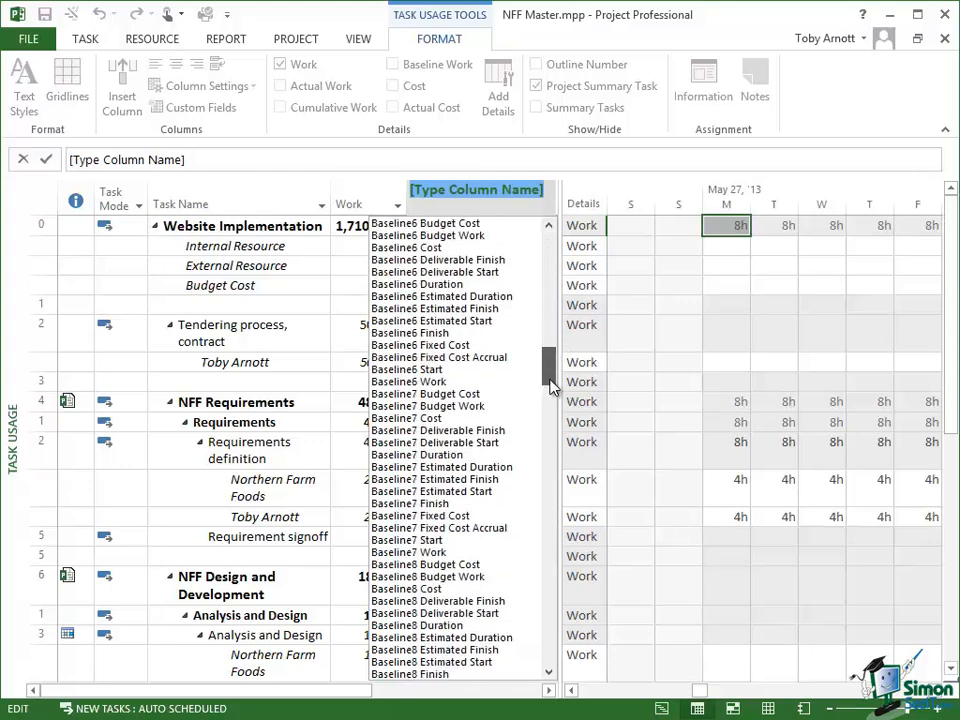
Insert Budget Cost and Budget Work columns into the Task Usage table.
{"action": "scroll", "scroll_direction": "down", "scroll_amount": 3}
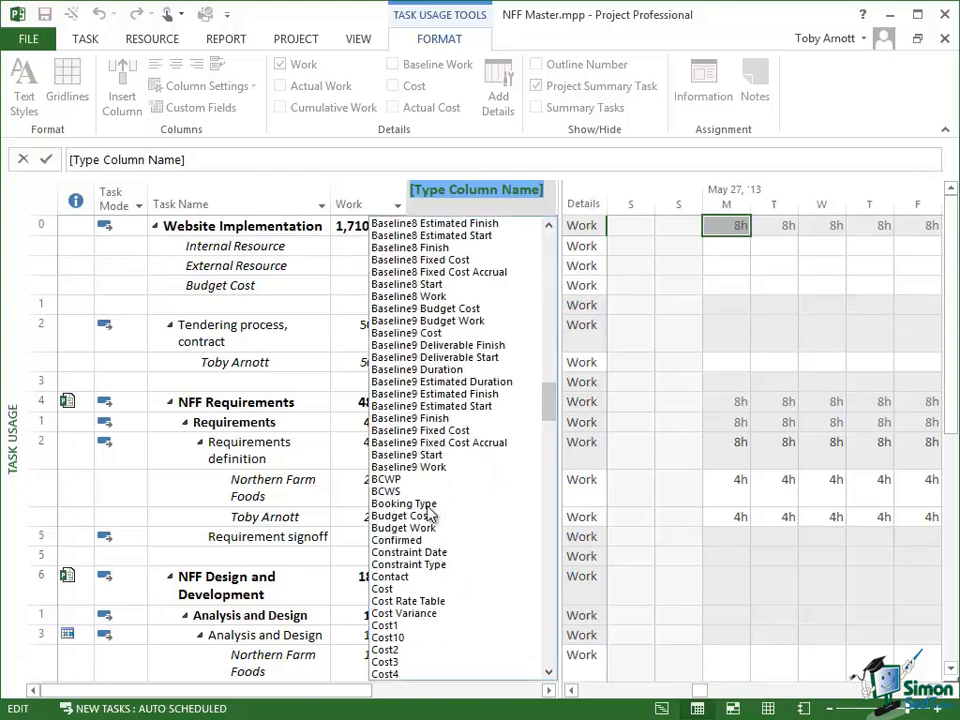
{"action": "left_click", "coordinate": [403, 515]}
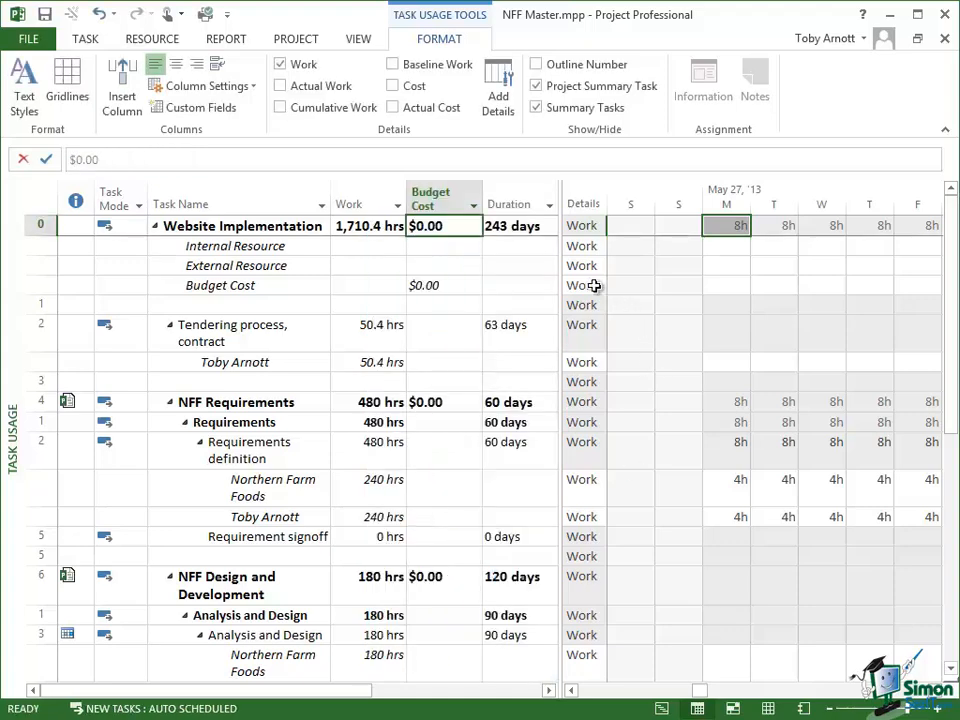
{"action": "right_click", "coordinate": [513, 203]}
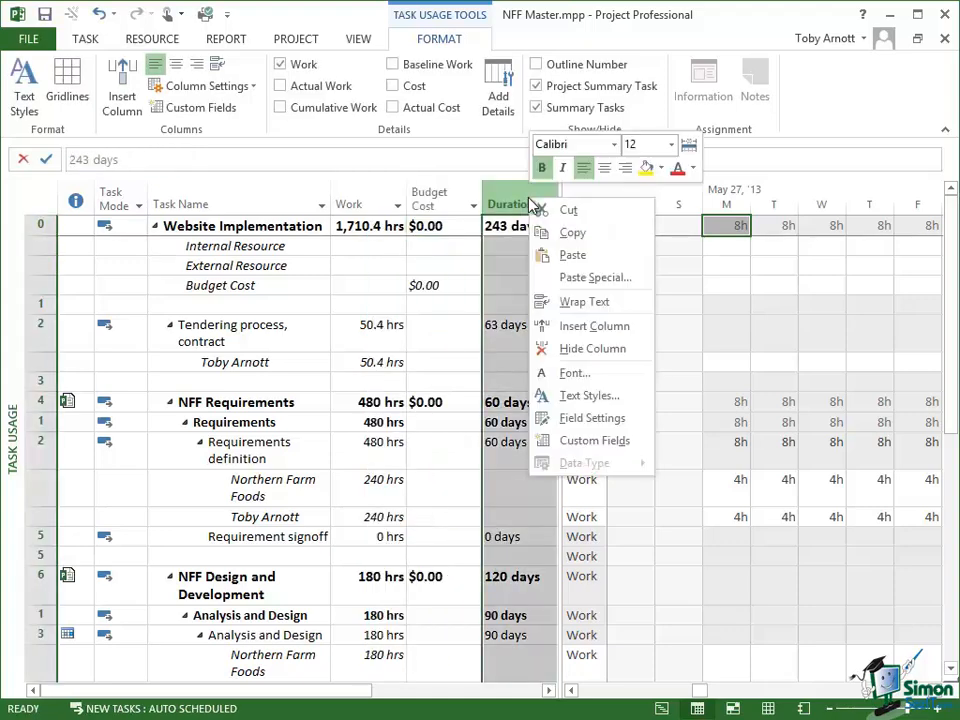
{"action": "left_click", "coordinate": [594, 325]}
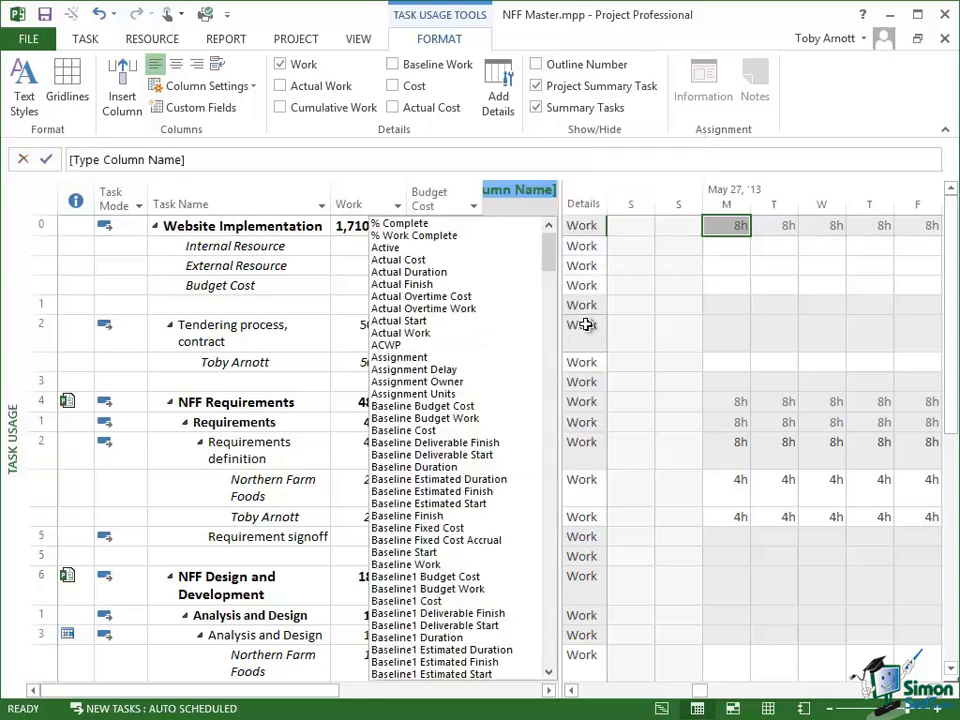
{"action": "scroll", "scroll_direction": "down", "scroll_amount": 3}
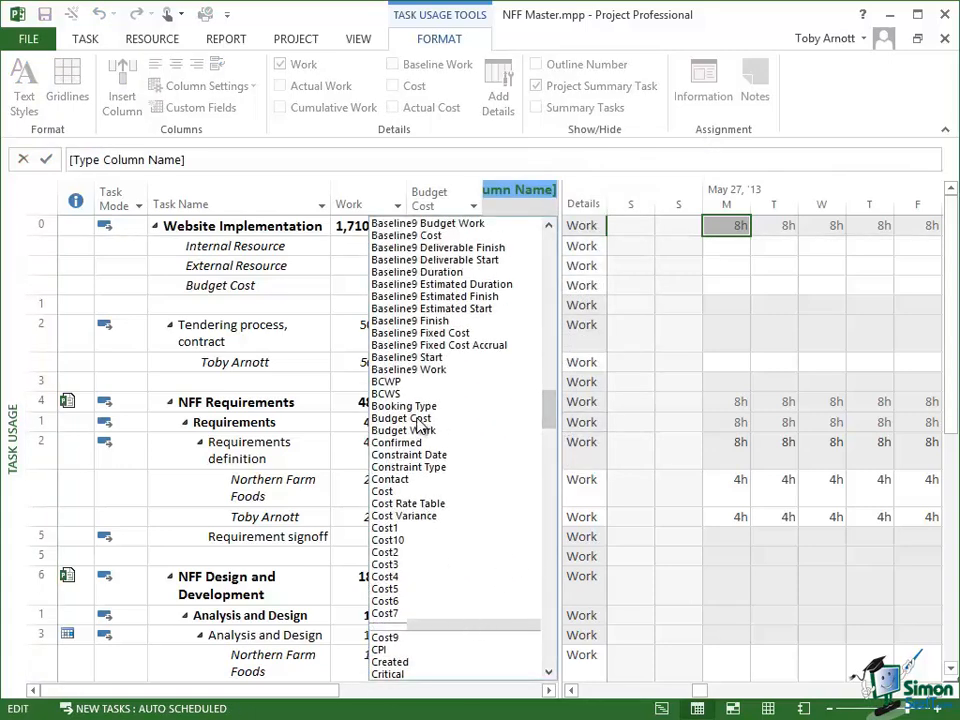
{"action": "left_click", "coordinate": [404, 430]}
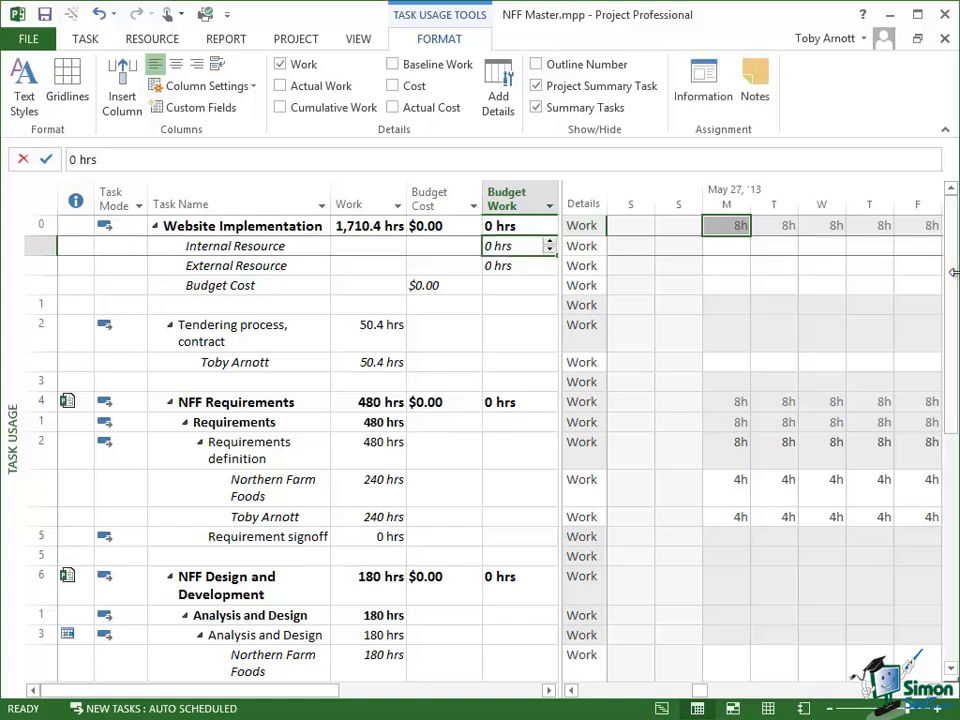
Enter 900 hrs Budget Work for Internal and External Resource, and $5,000 Budget Cost.
{"action": "type", "text": "900"}
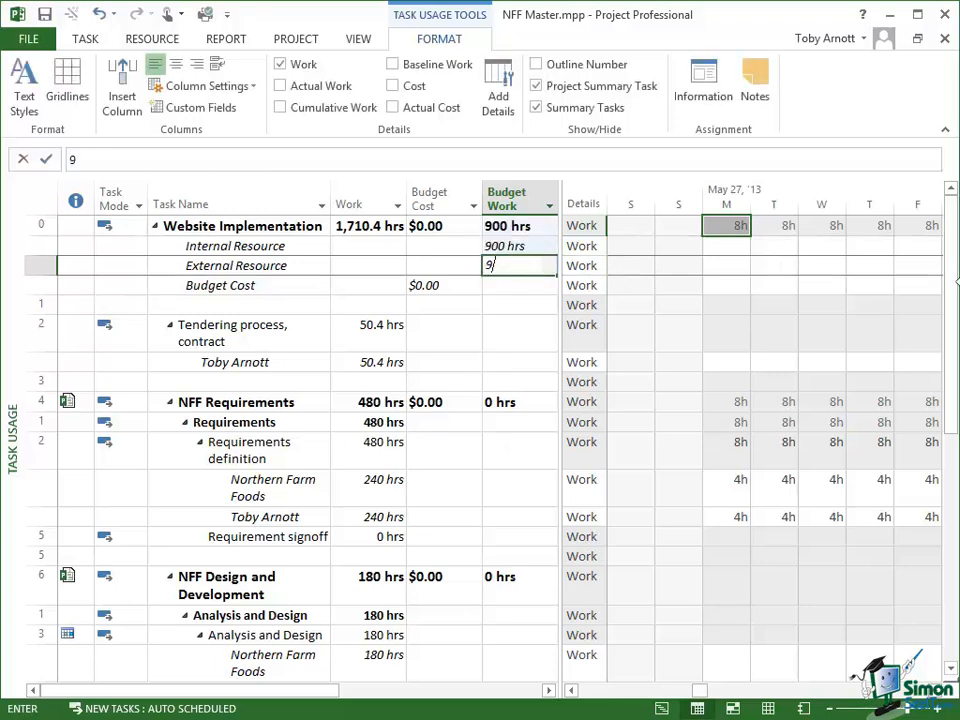
{"action": "type", "text": "00 hrs"}
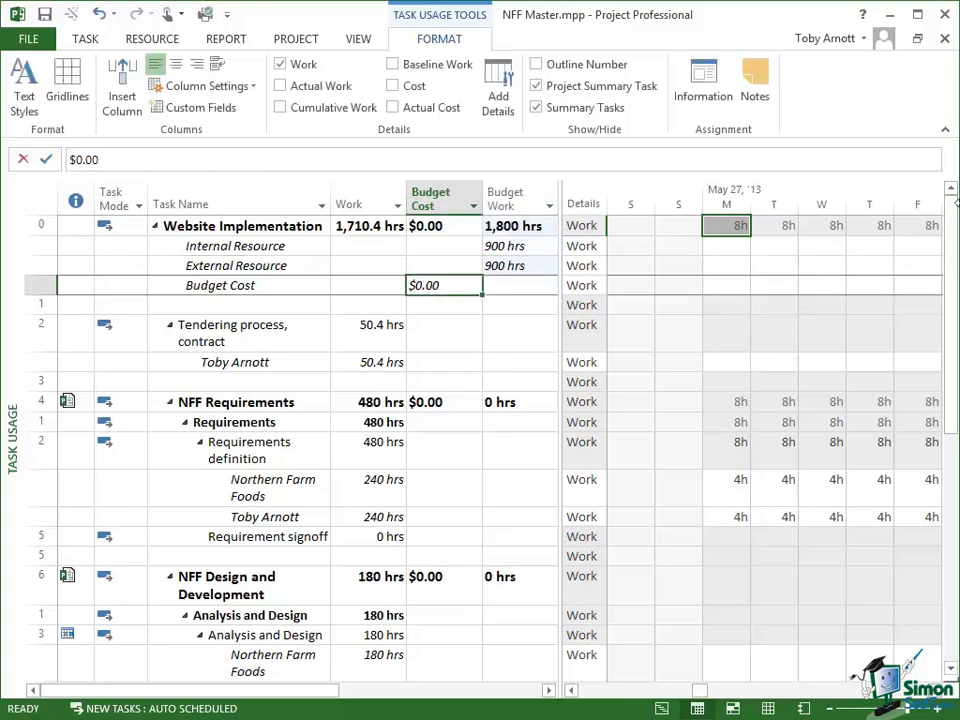
{"action": "type", "text": "5000"}
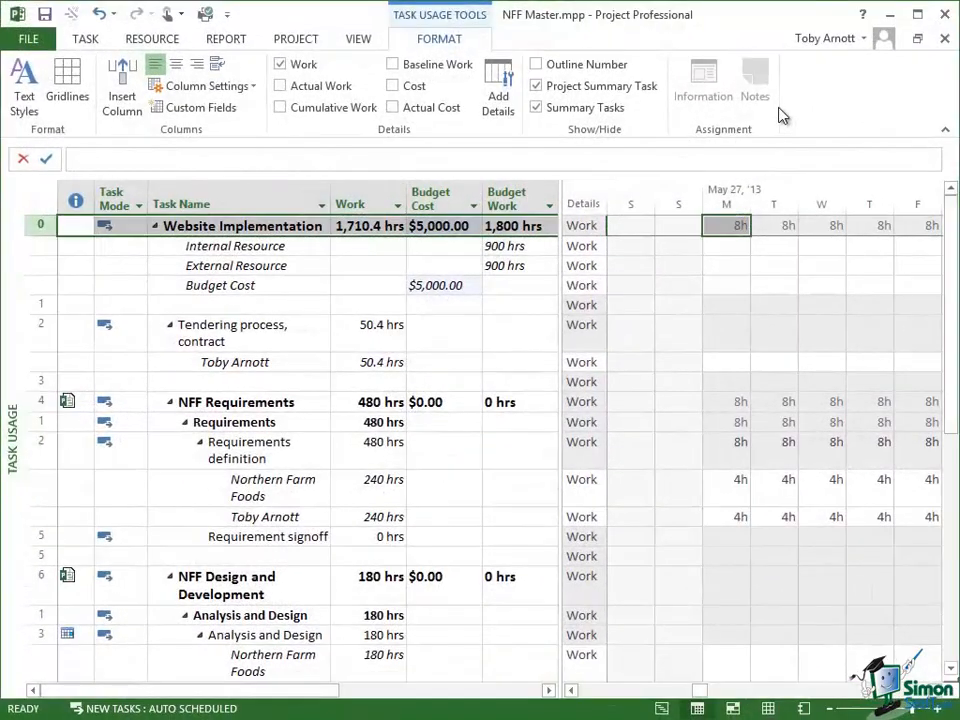
{"action": "mouse_move", "coordinate": [365, 226]}
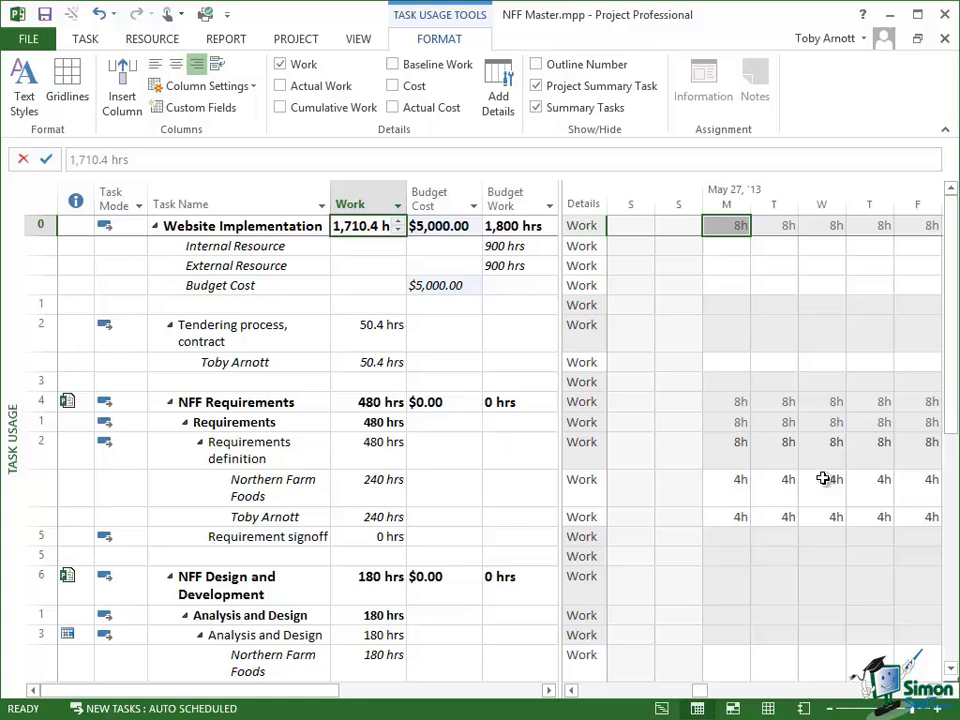
{"action": "mouse_move", "coordinate": [489, 583]}
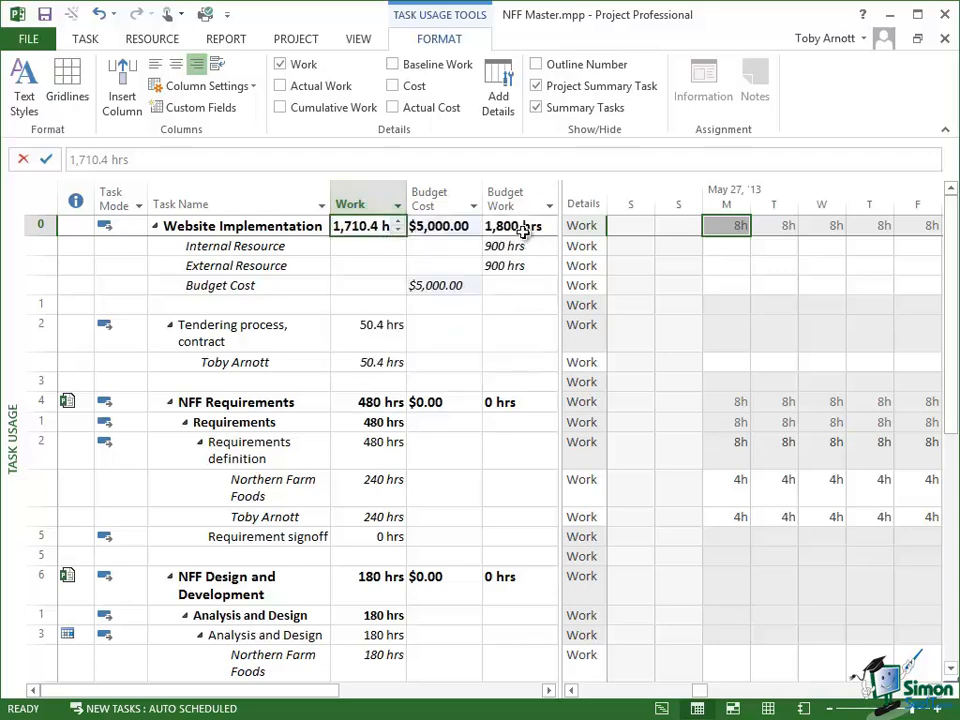
{"action": "mouse_move", "coordinate": [350, 203]}
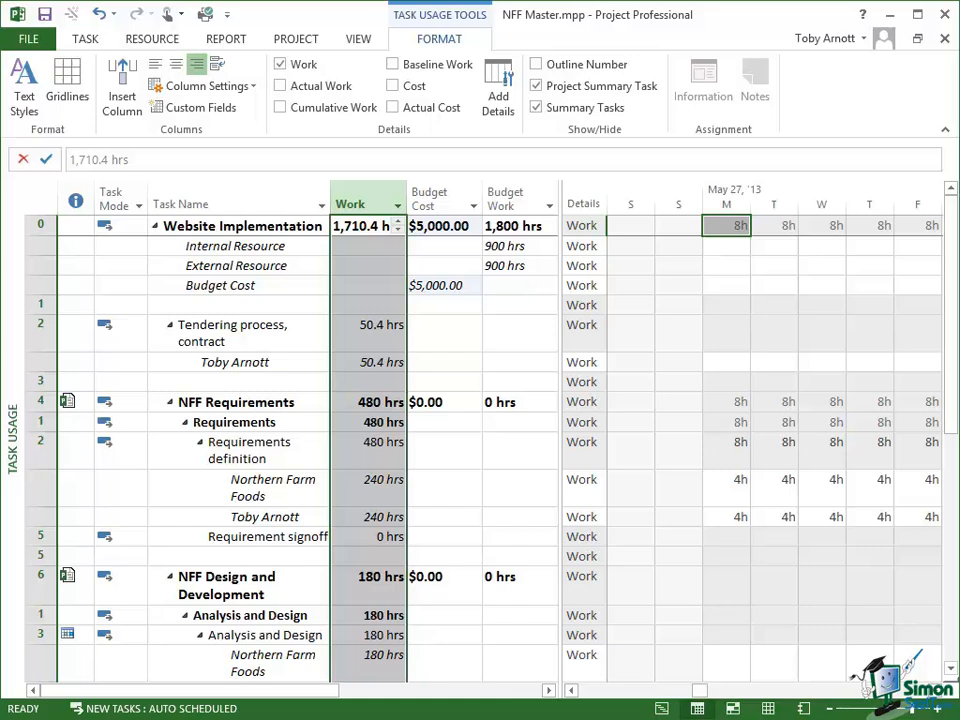
{"action": "left_click", "coordinate": [510, 198]}
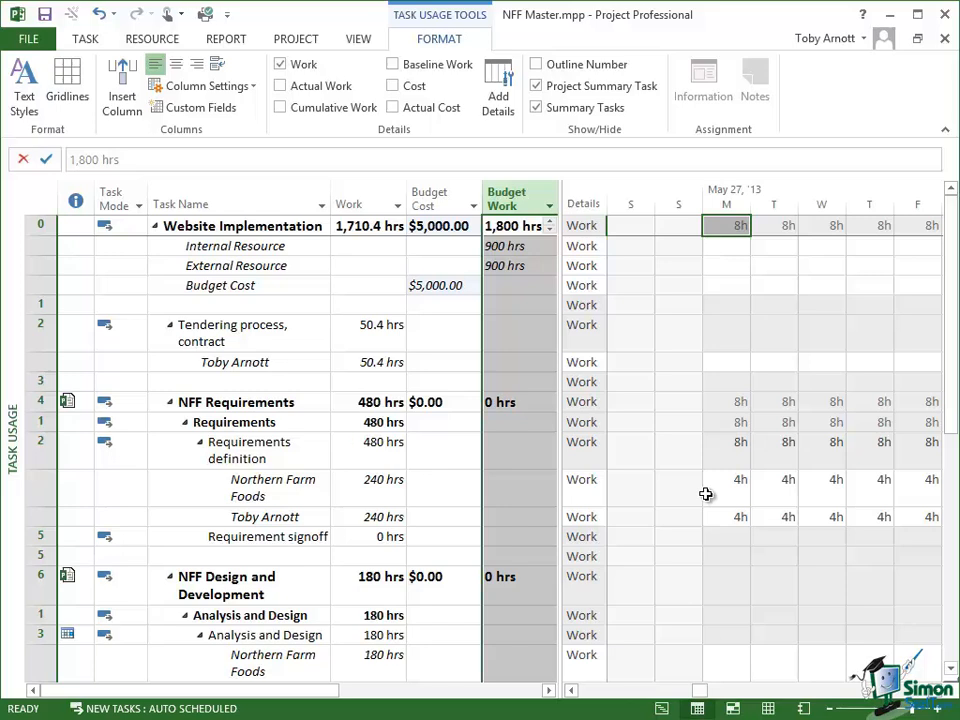
{"action": "left_click", "coordinate": [358, 39]}
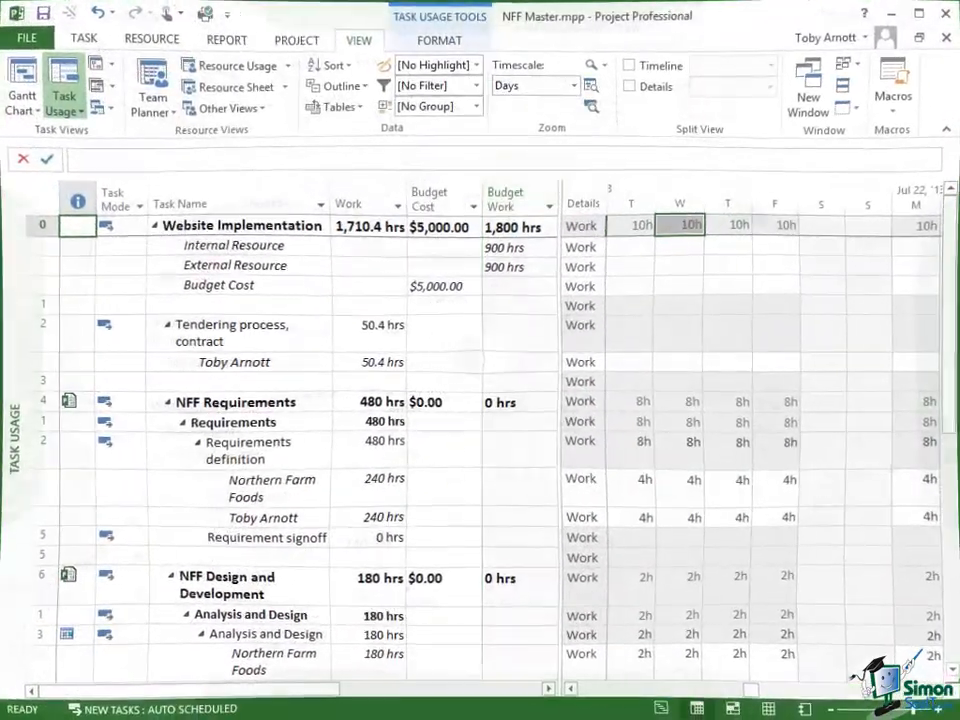